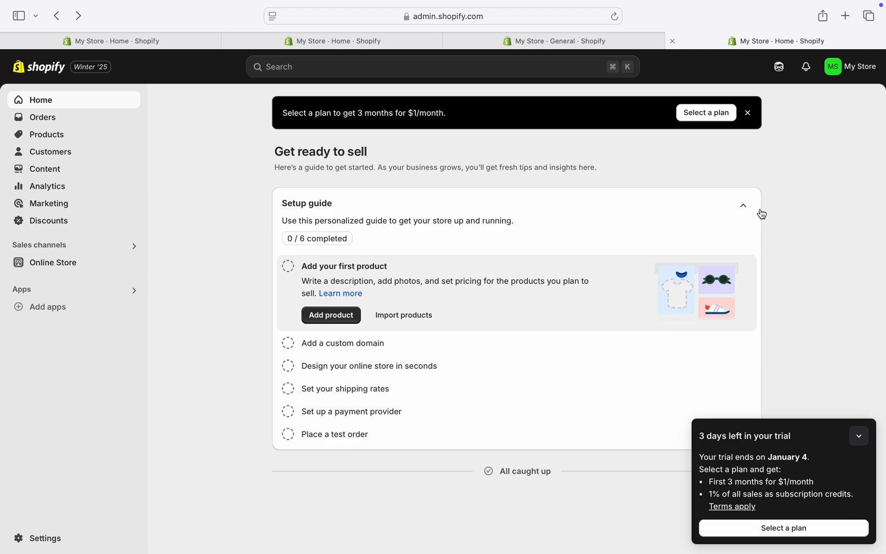
mouse_move(601, 161)
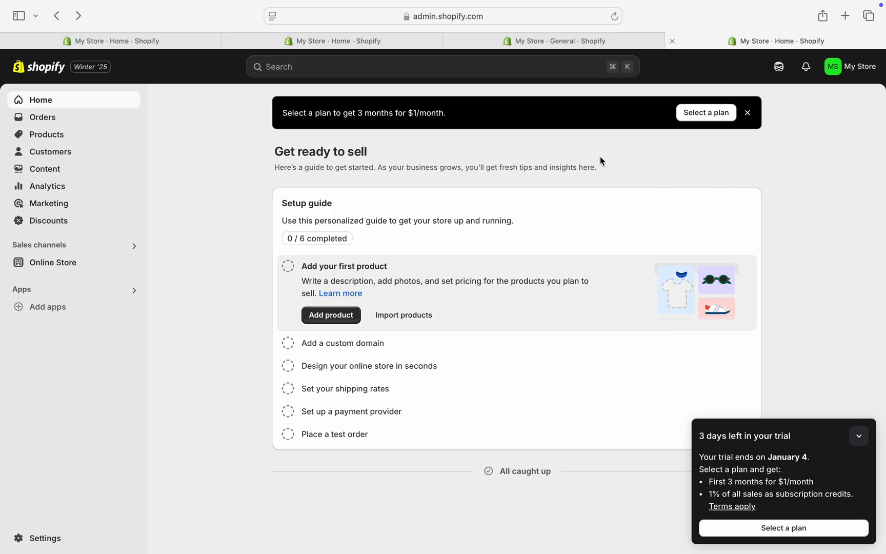
mouse_move(828, 222)
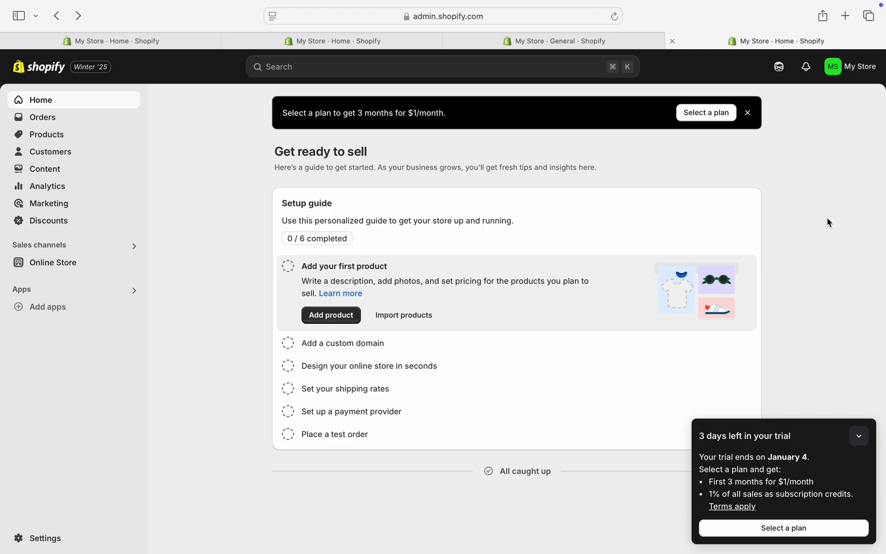
mouse_move(48, 538)
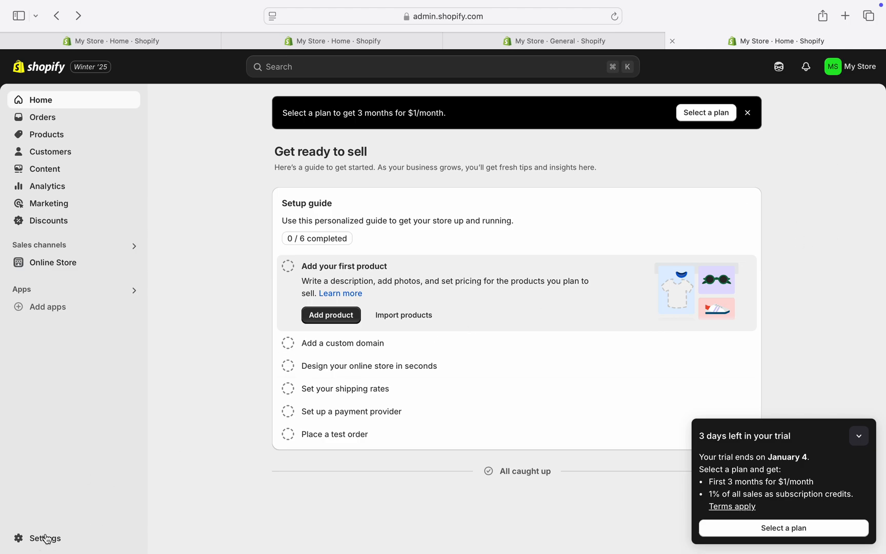
Go to Settings, then the Plan page showing the trial with 3 days left
left_click(44, 538)
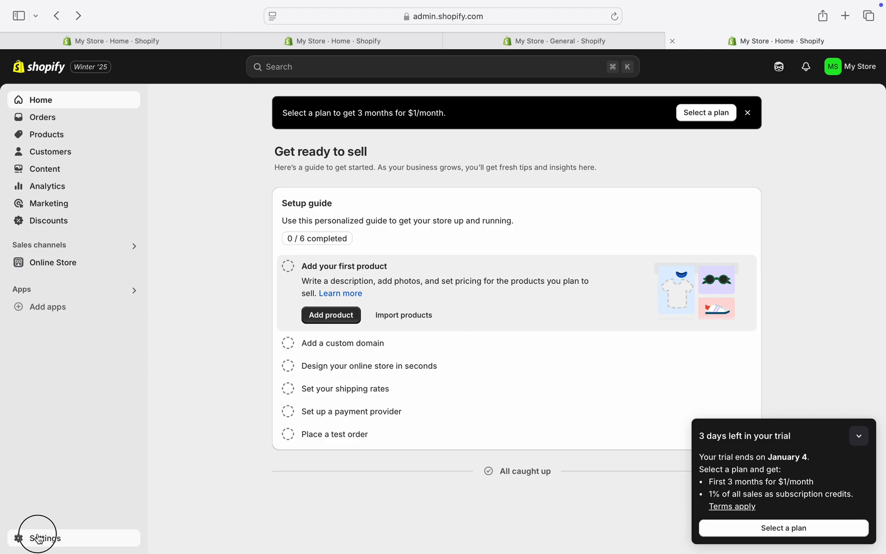
left_click(37, 538)
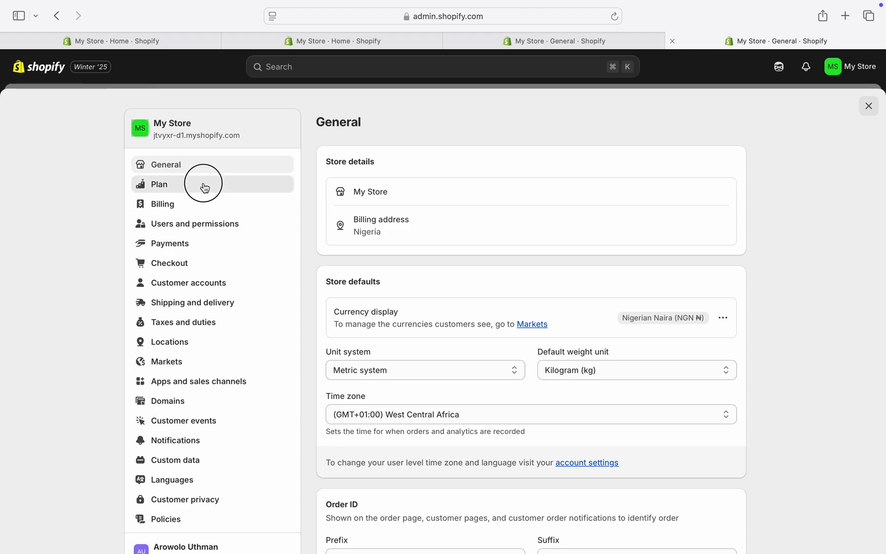
left_click(160, 184)
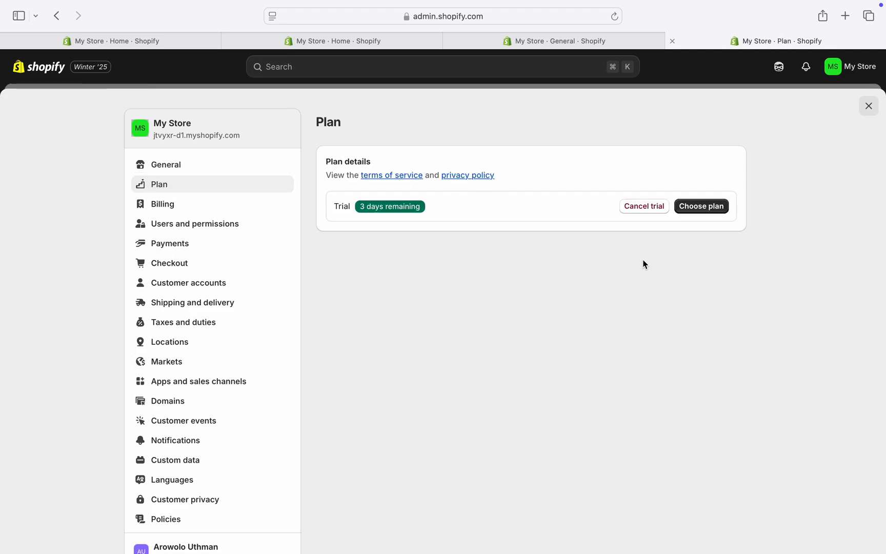
mouse_move(796, 357)
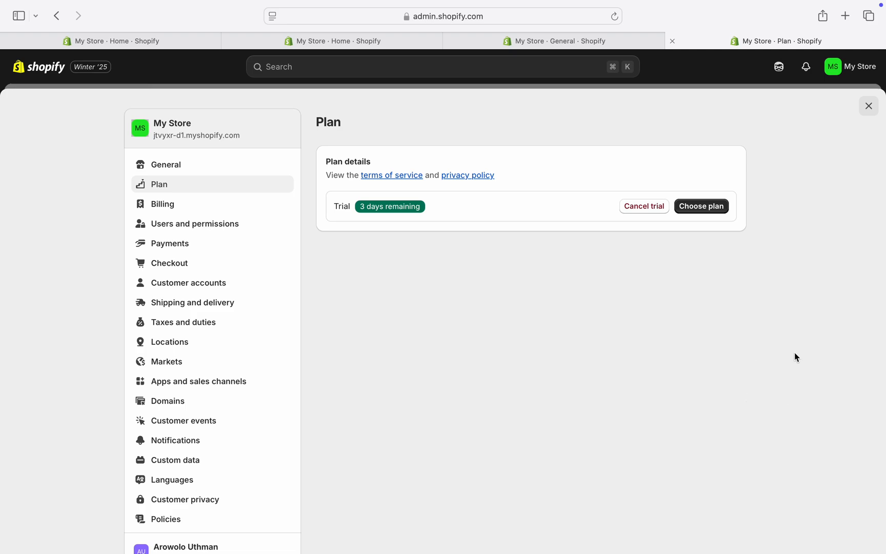
mouse_move(487, 129)
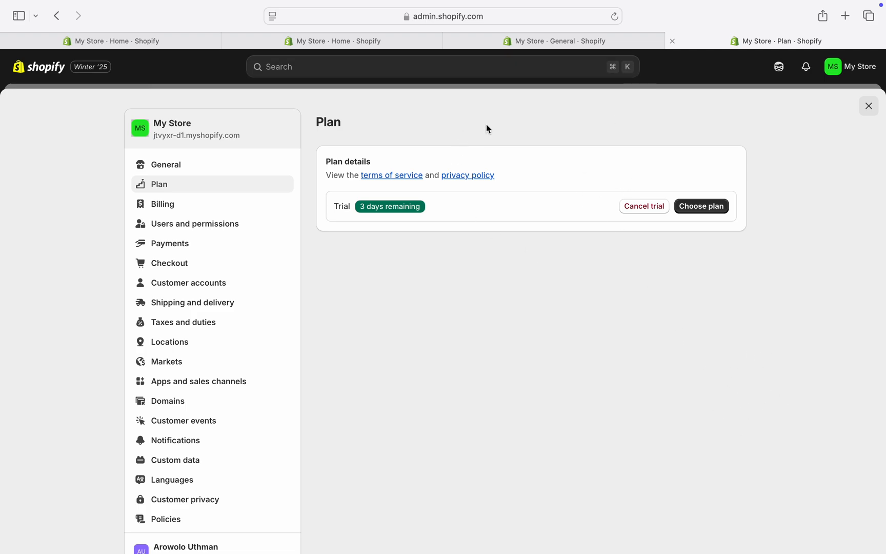
mouse_move(605, 181)
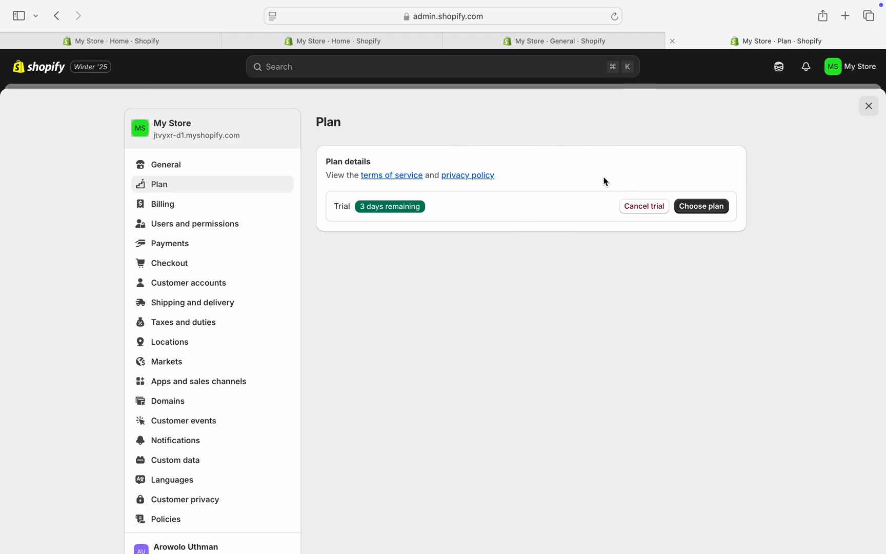
mouse_move(626, 385)
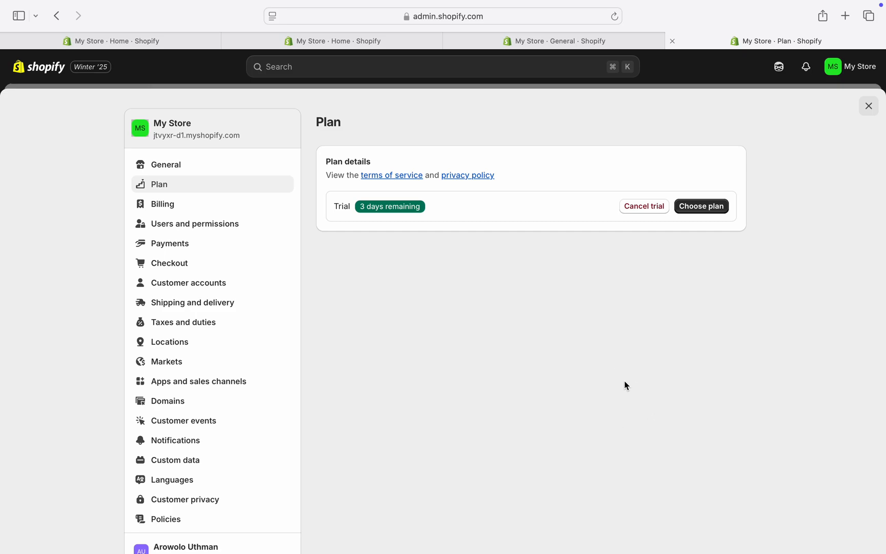
Choose Cancel trial and continue past the before-you-go notice
left_click(644, 205)
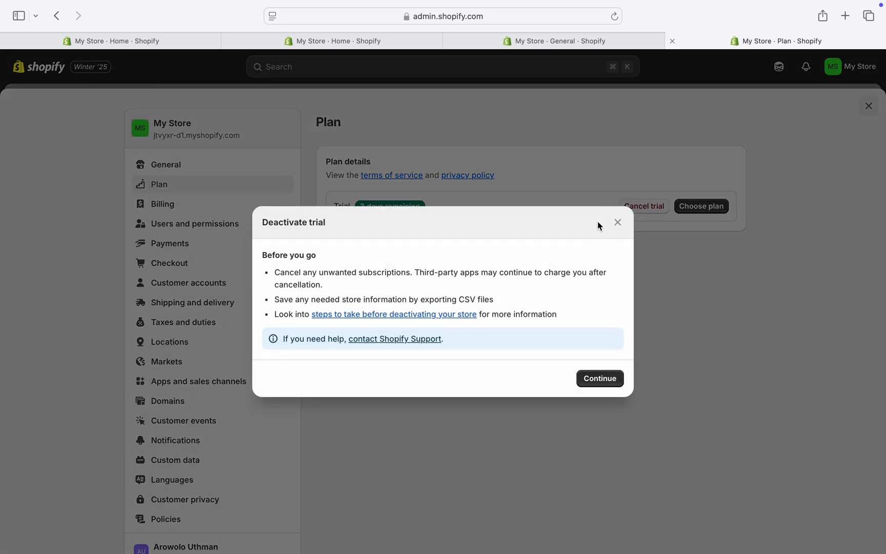
mouse_move(574, 332)
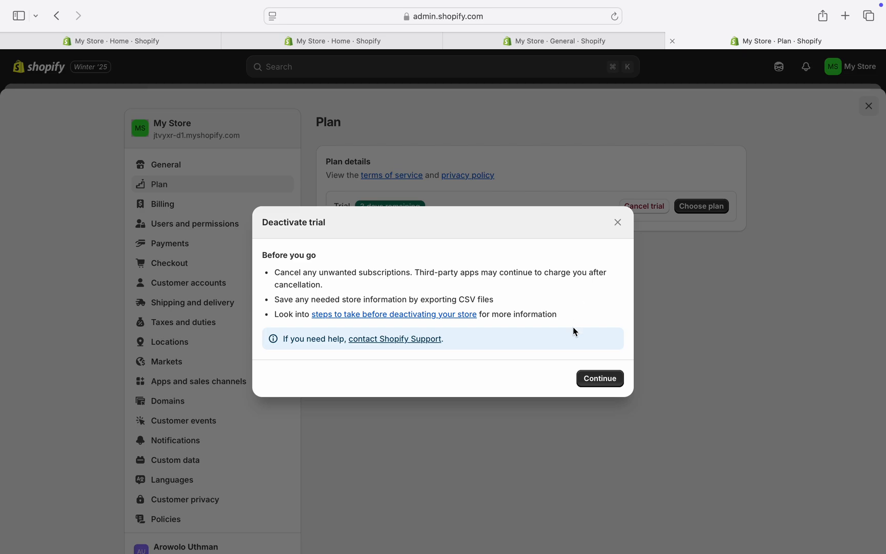
mouse_move(458, 389)
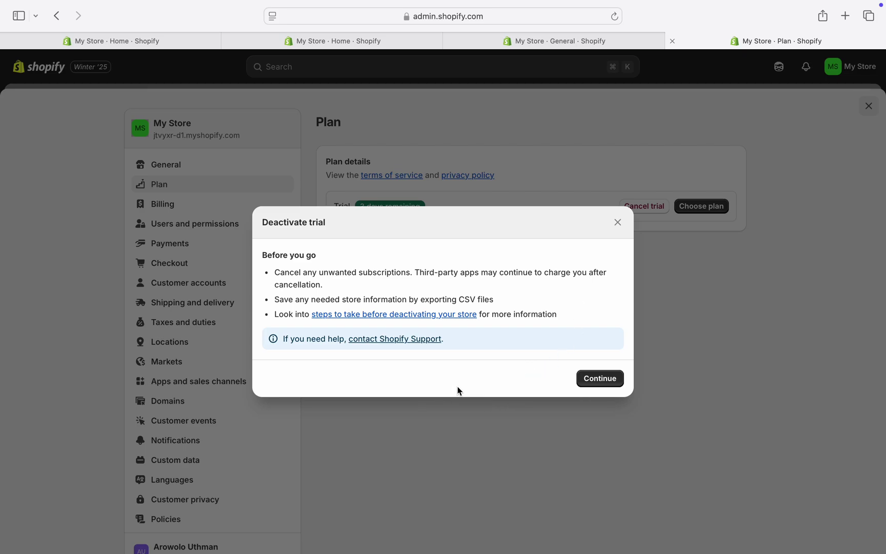
mouse_move(499, 378)
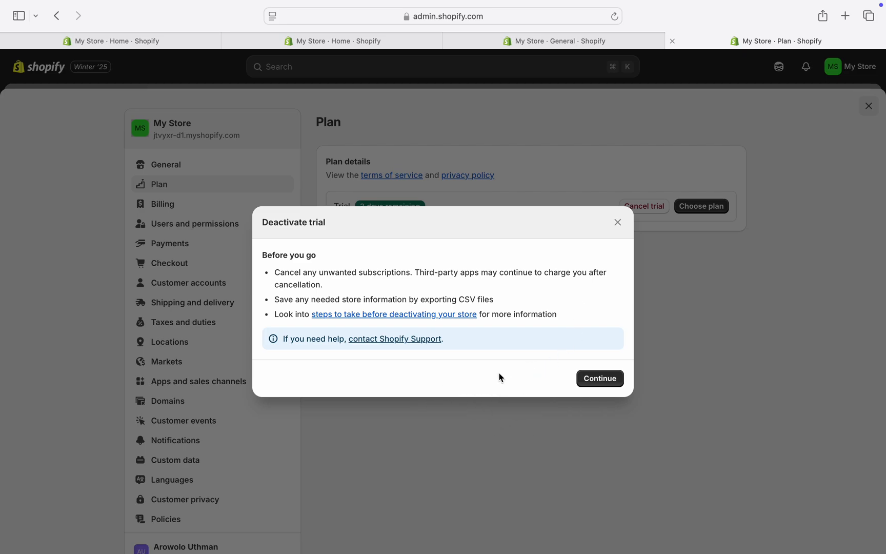
mouse_move(600, 378)
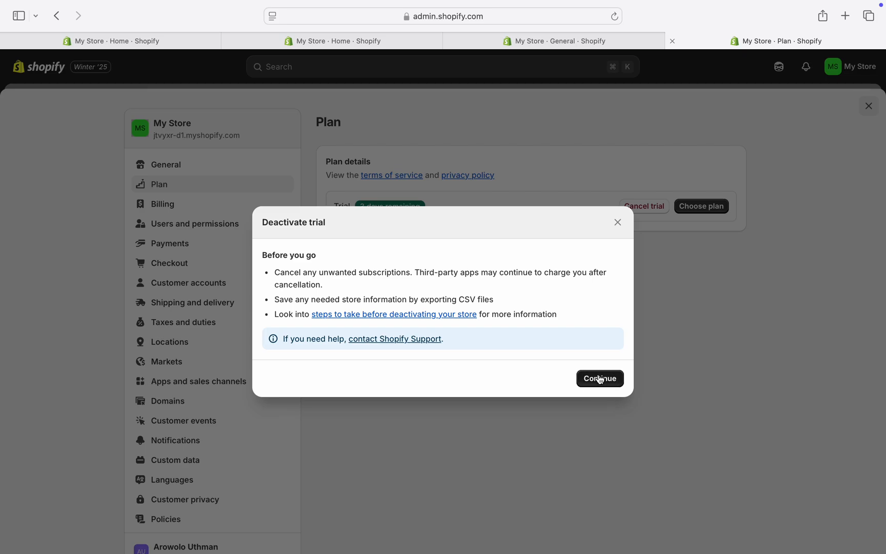
left_click(599, 379)
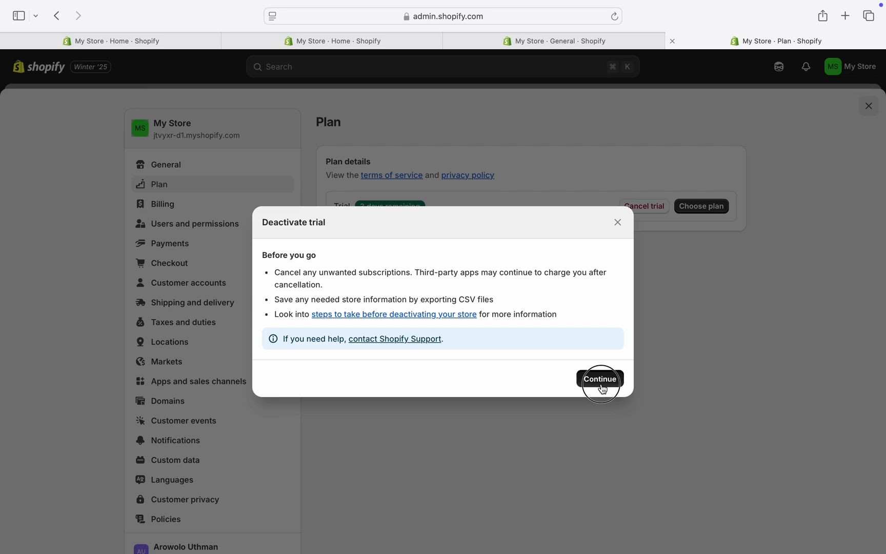
Select 'I'm permanently closing the business associated with this store' as the closing reason
left_click(599, 378)
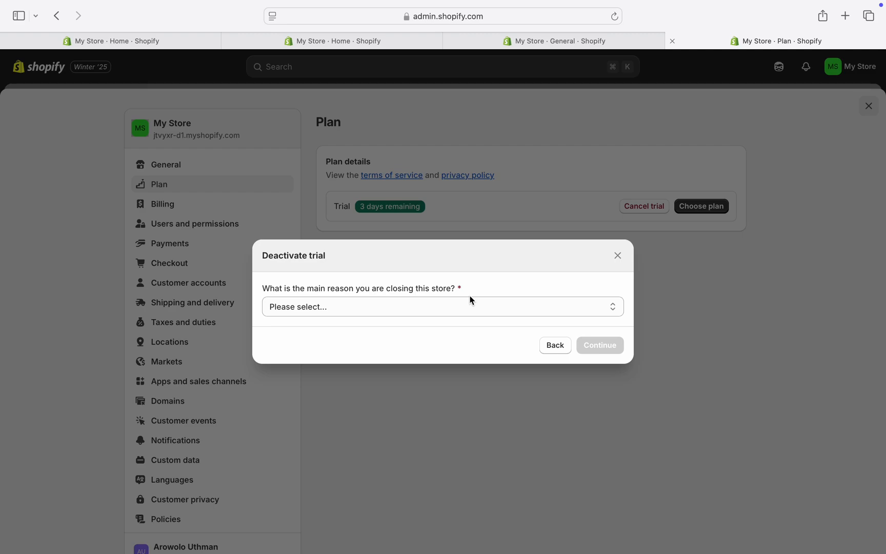
left_click(443, 307)
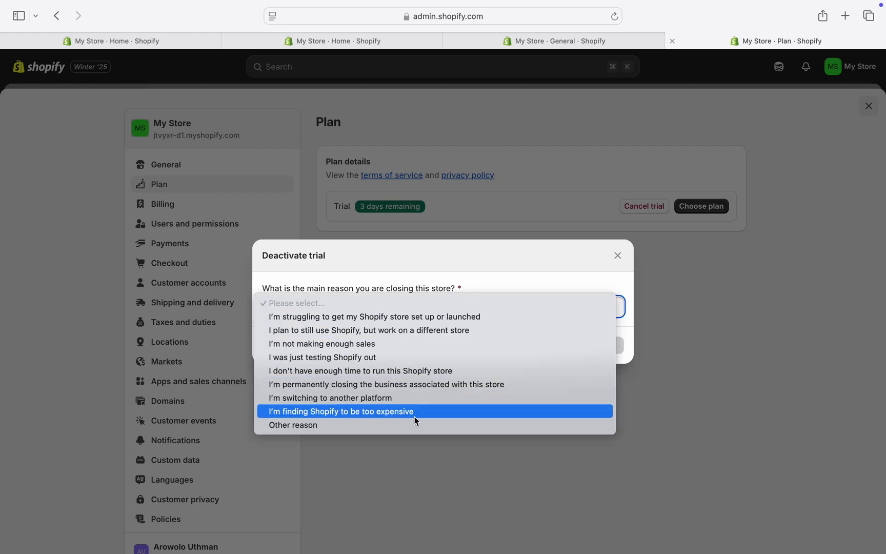
left_click(293, 425)
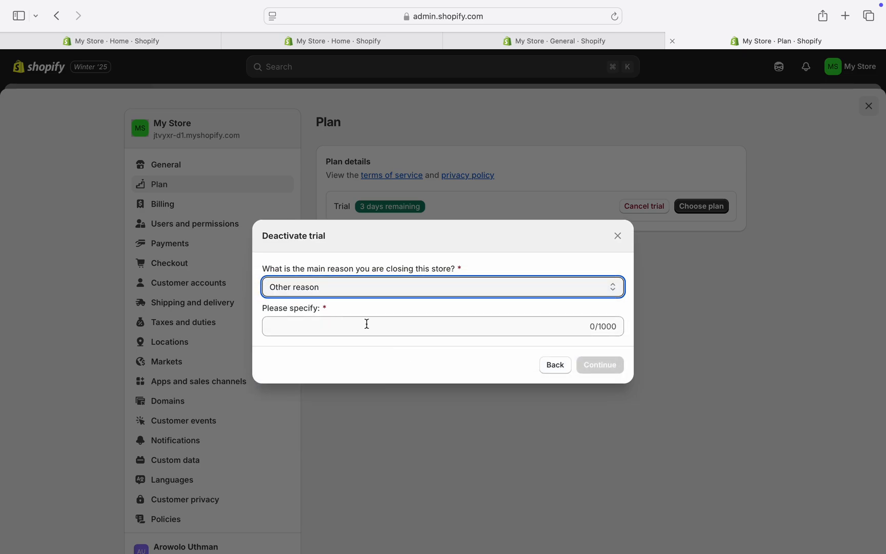
left_click(443, 287)
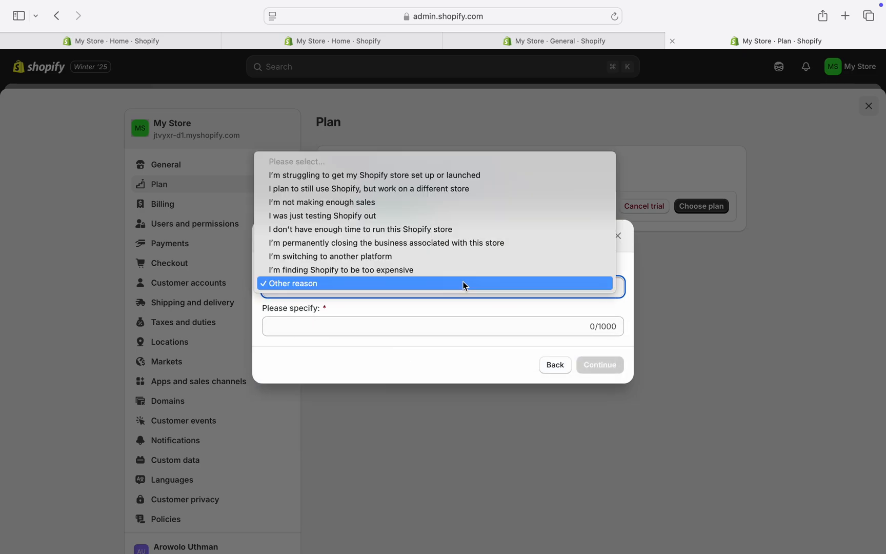
left_click(387, 243)
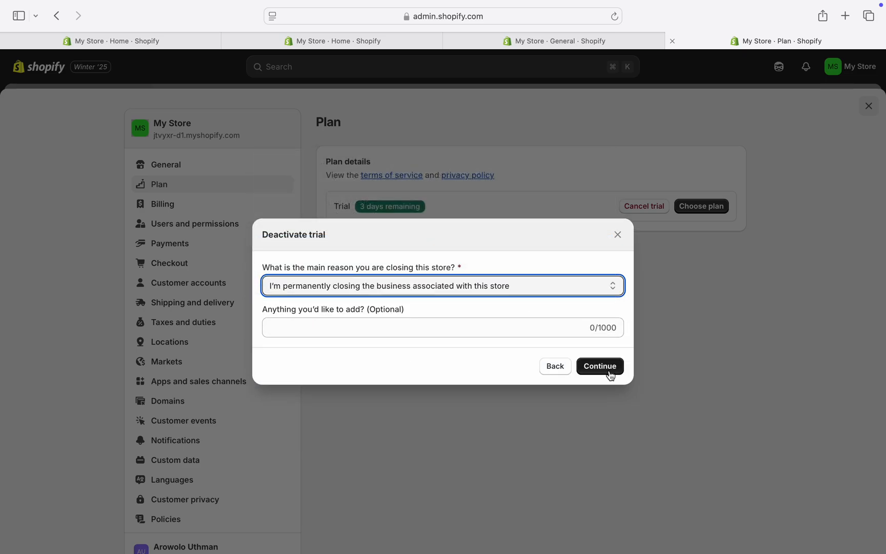
mouse_move(604, 370)
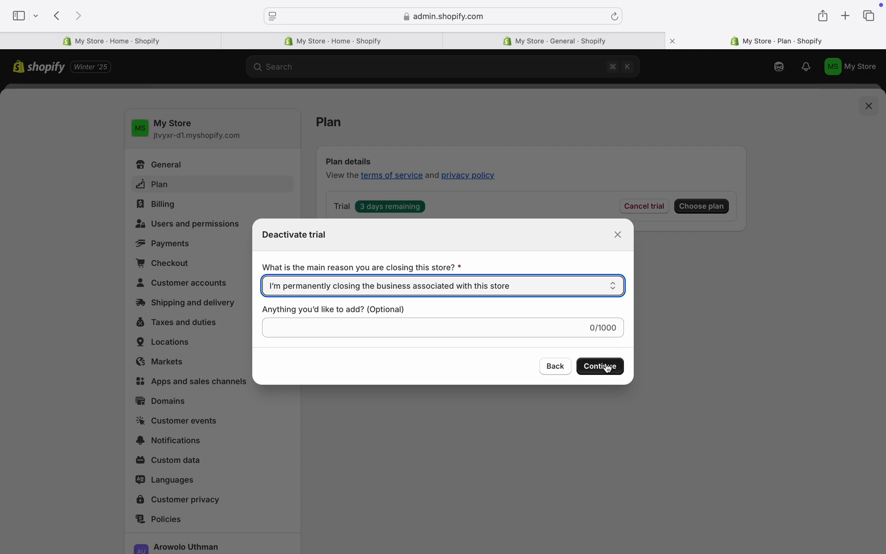
Submit the reason and confirm Deactivate store past the admin-access warning
left_click(599, 366)
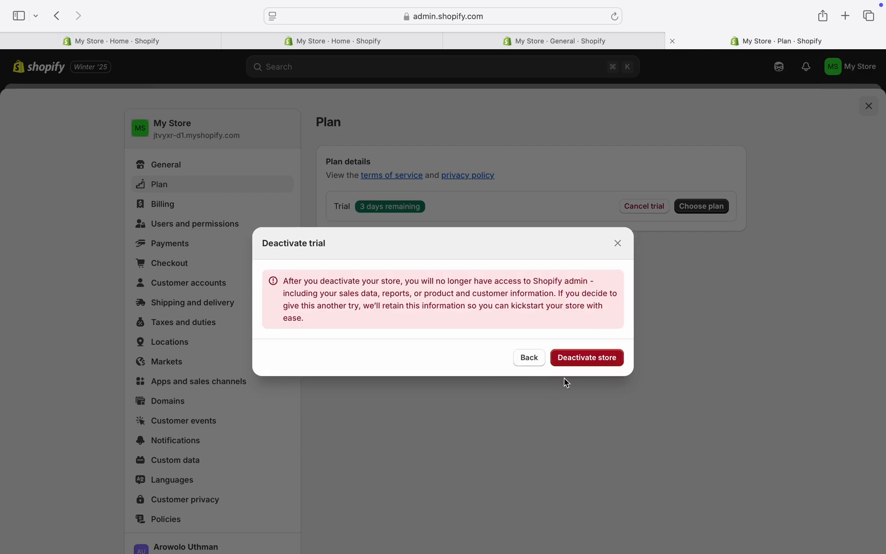
mouse_move(586, 358)
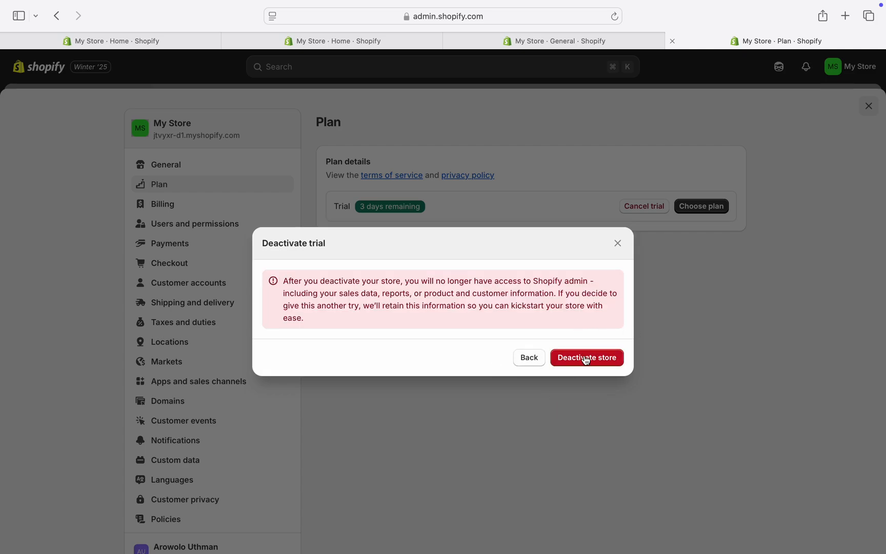
left_click(587, 357)
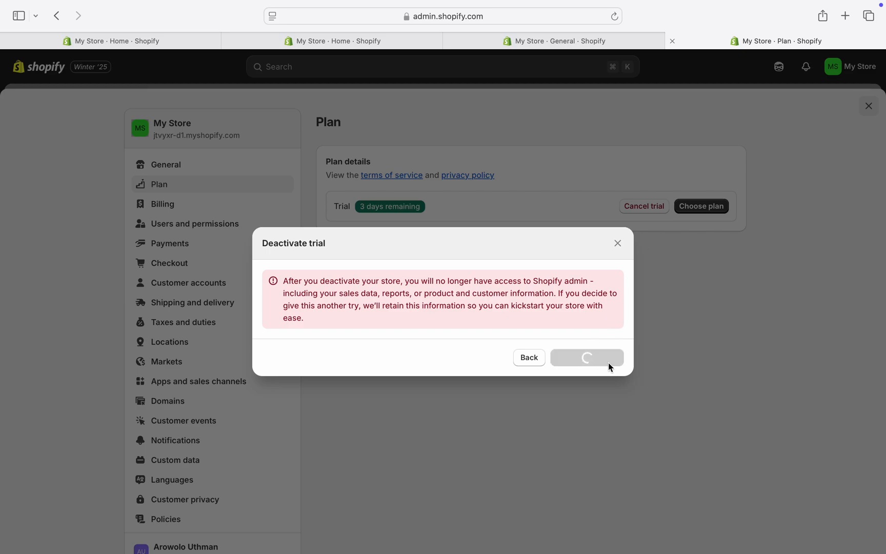
mouse_move(655, 338)
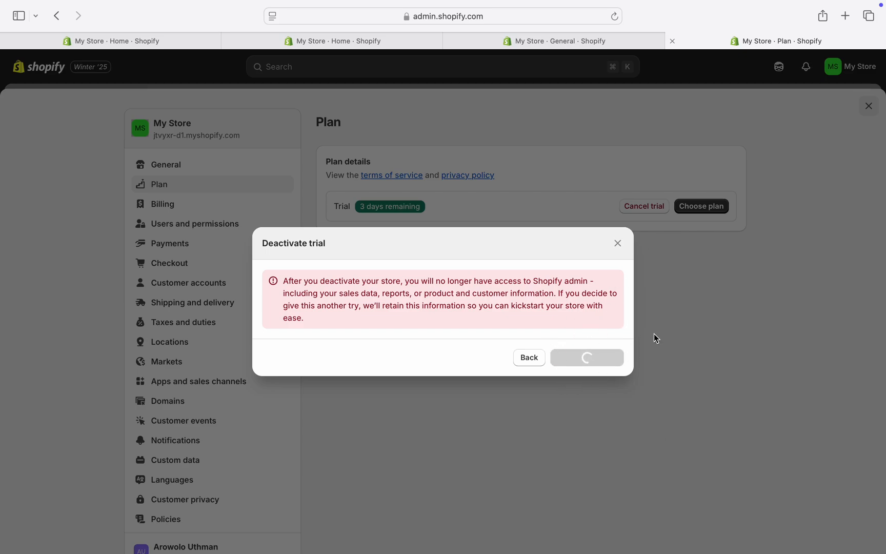
left_click(586, 357)
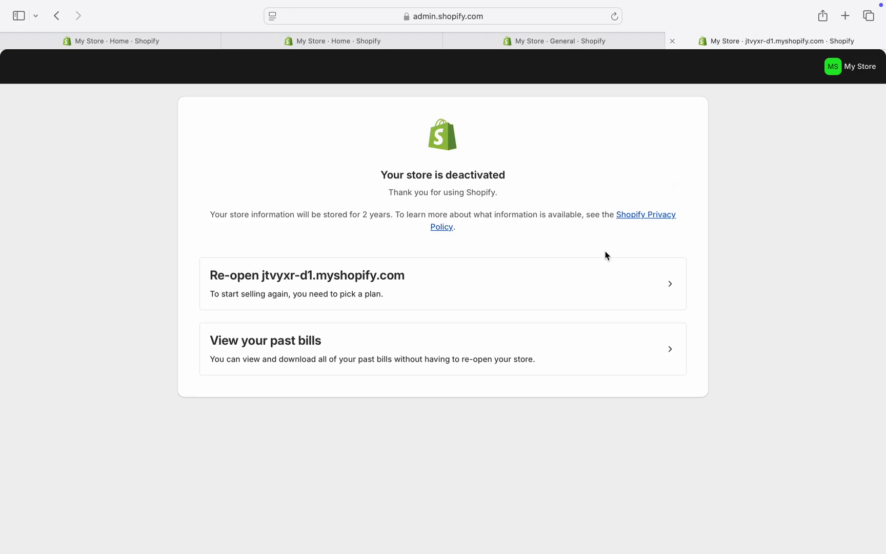
mouse_move(851, 306)
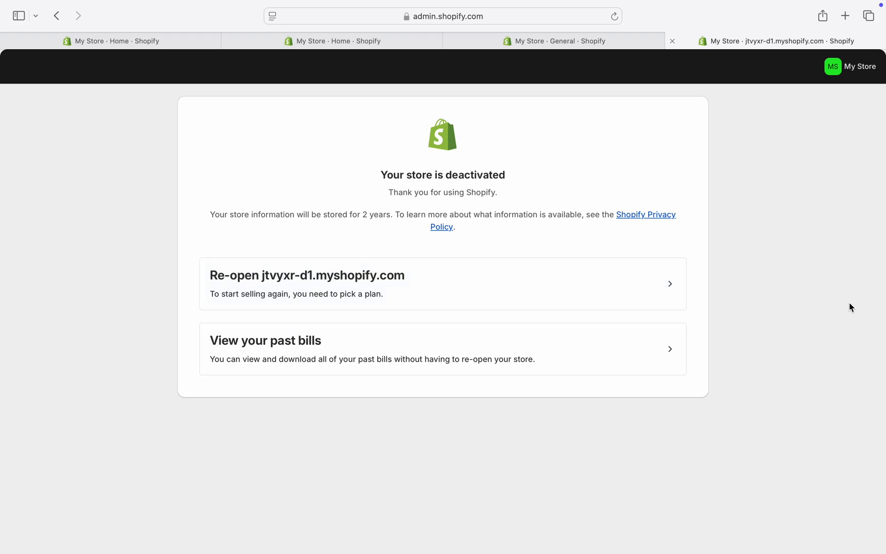
mouse_move(790, 192)
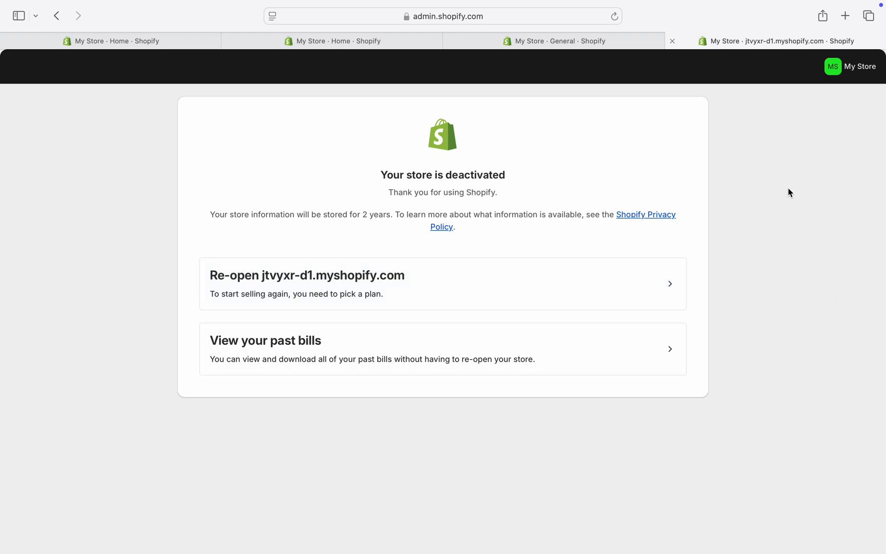